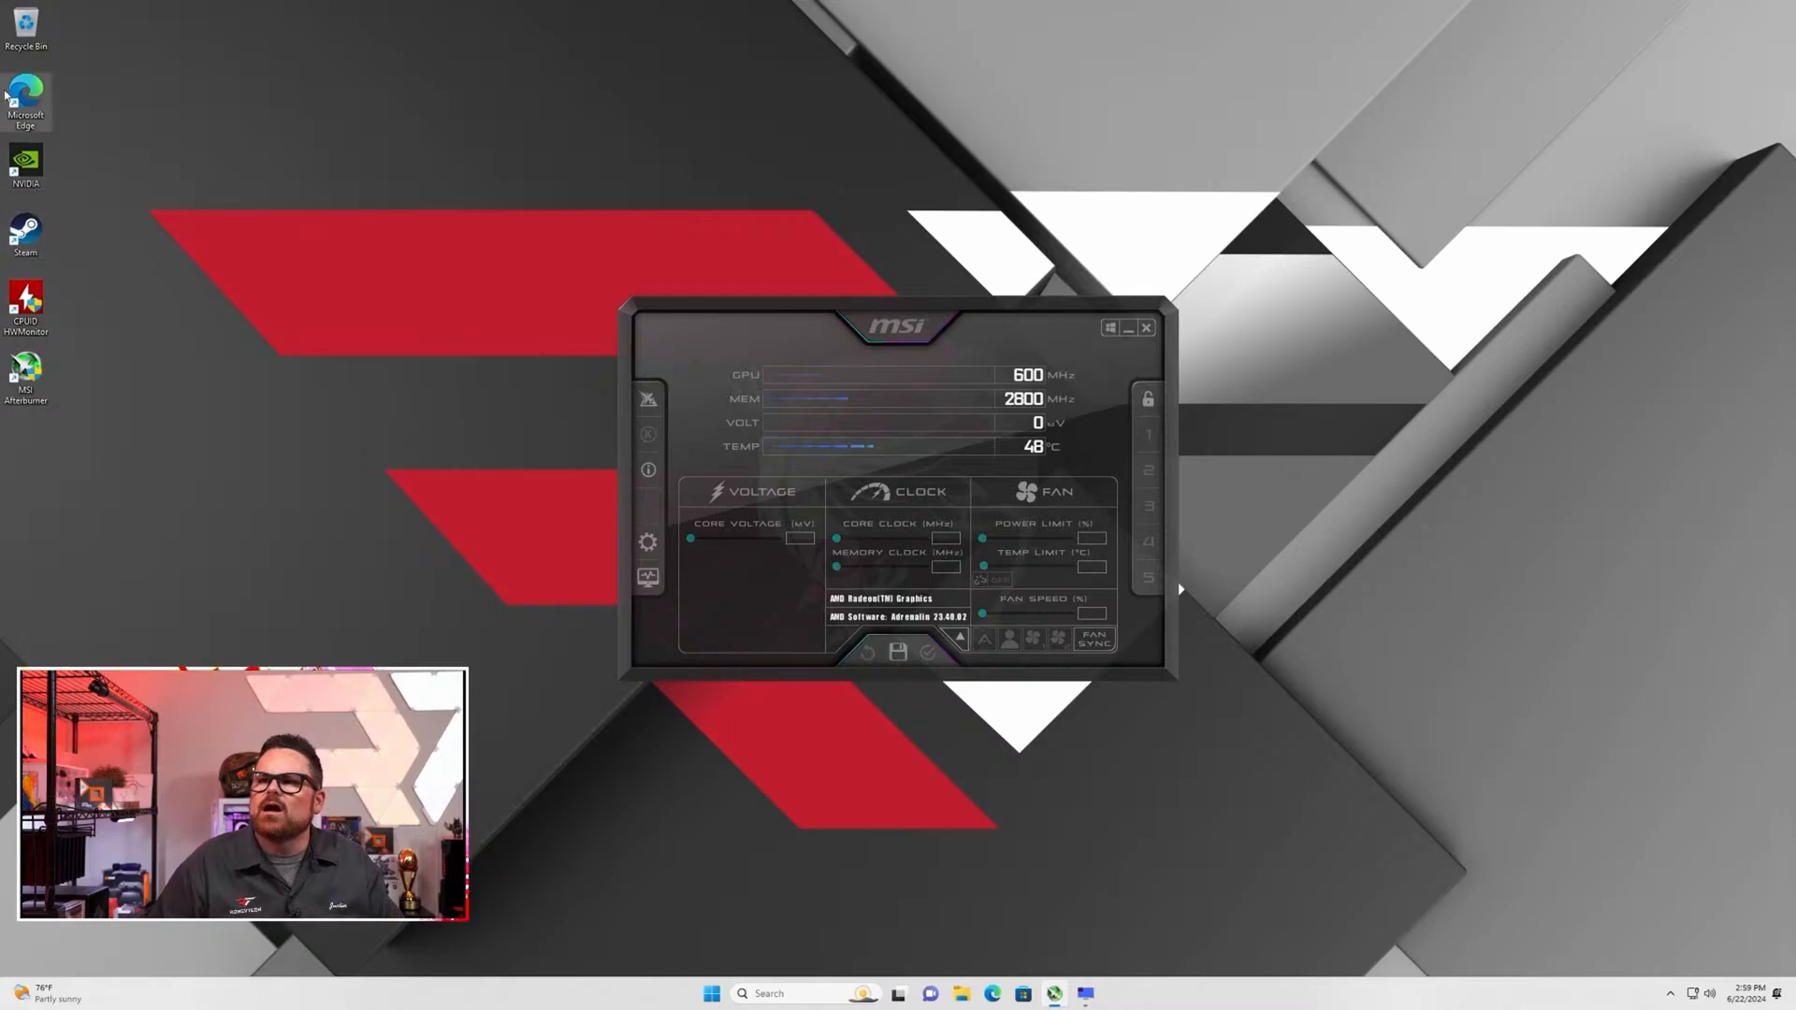
- Launch Cyberpunk 2077 from the Steam library after typing 'cinebench' in a search field
type("cinebench")
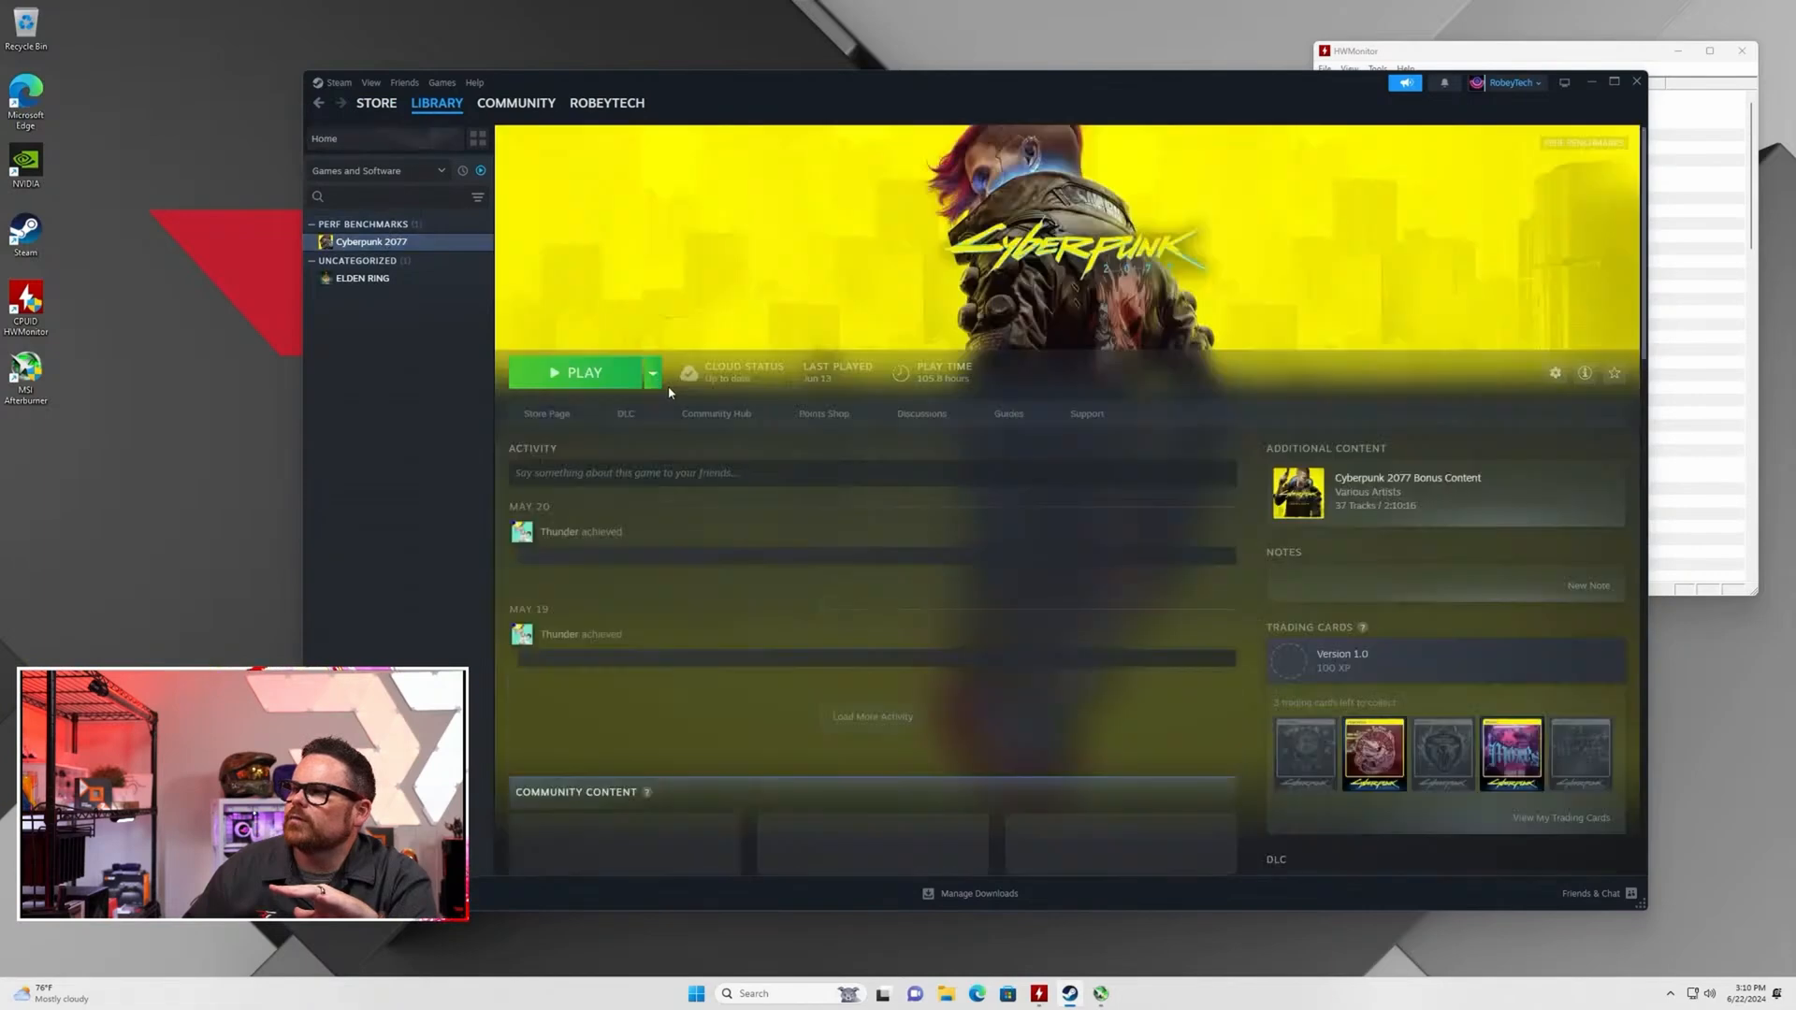
left_click(583, 372)
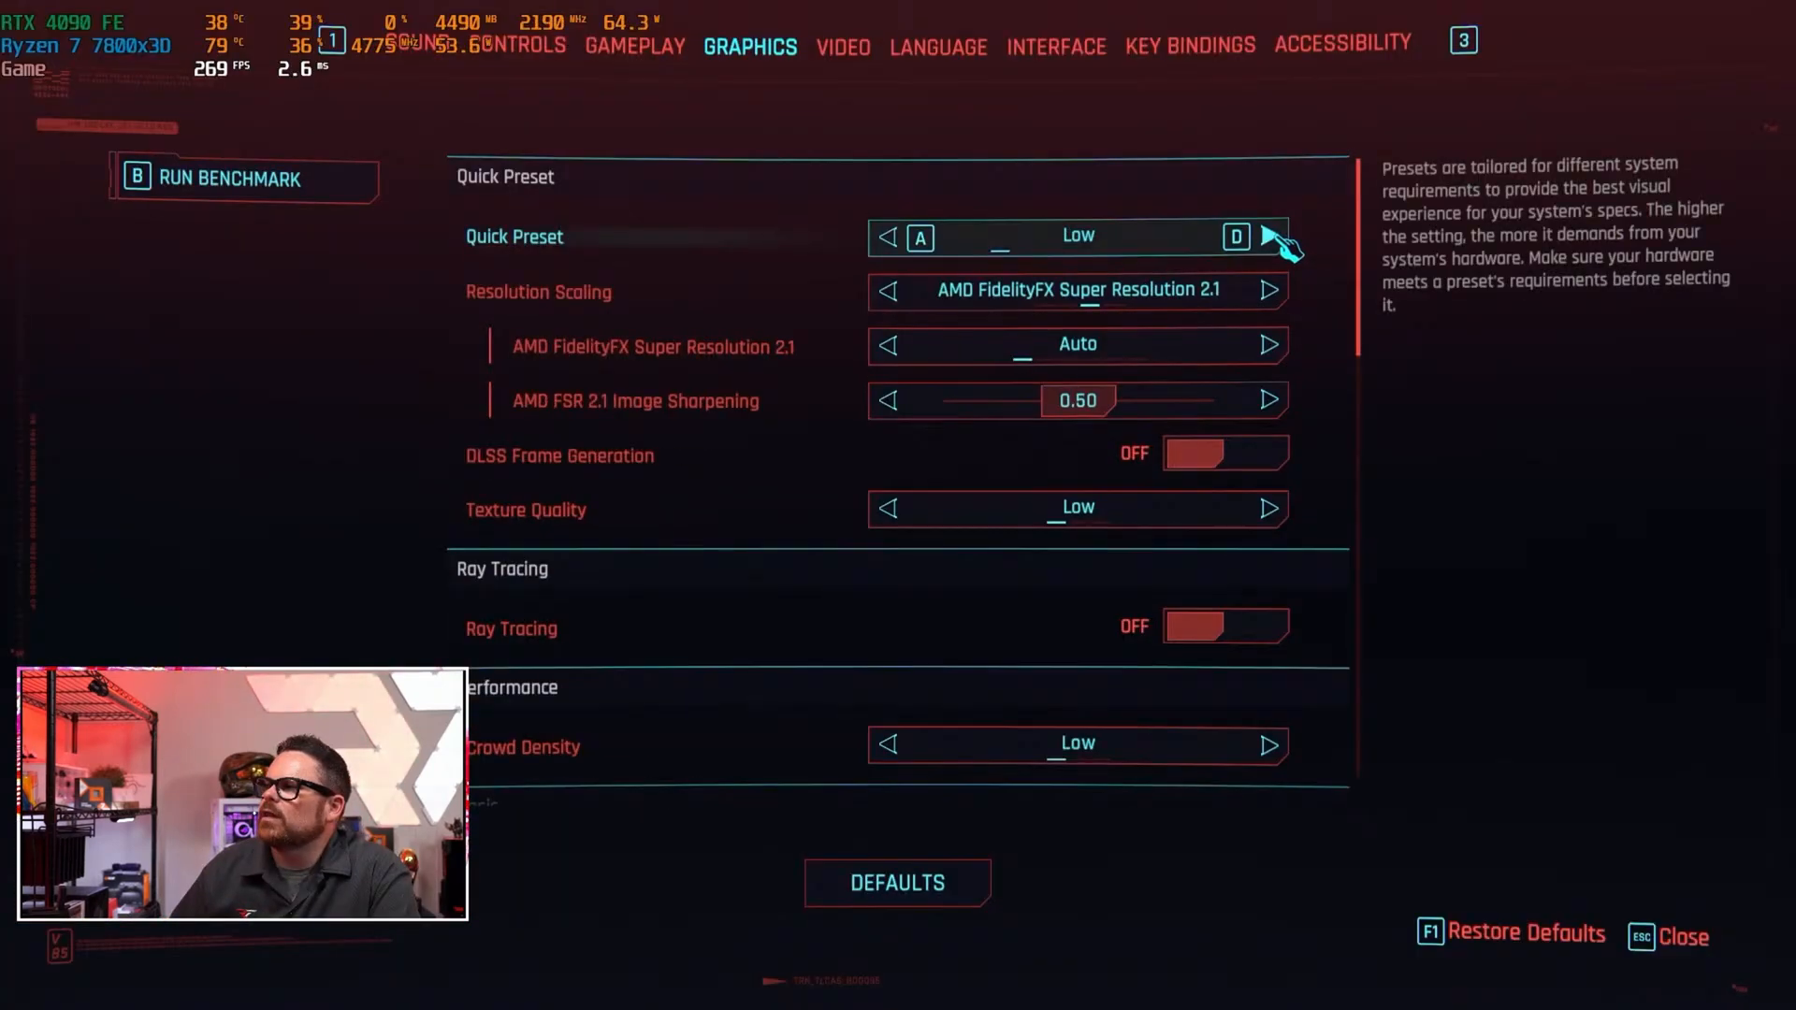
- Step the graphics quick preset up toward Ray Tracing: Overdrive
left_click(1269, 236)
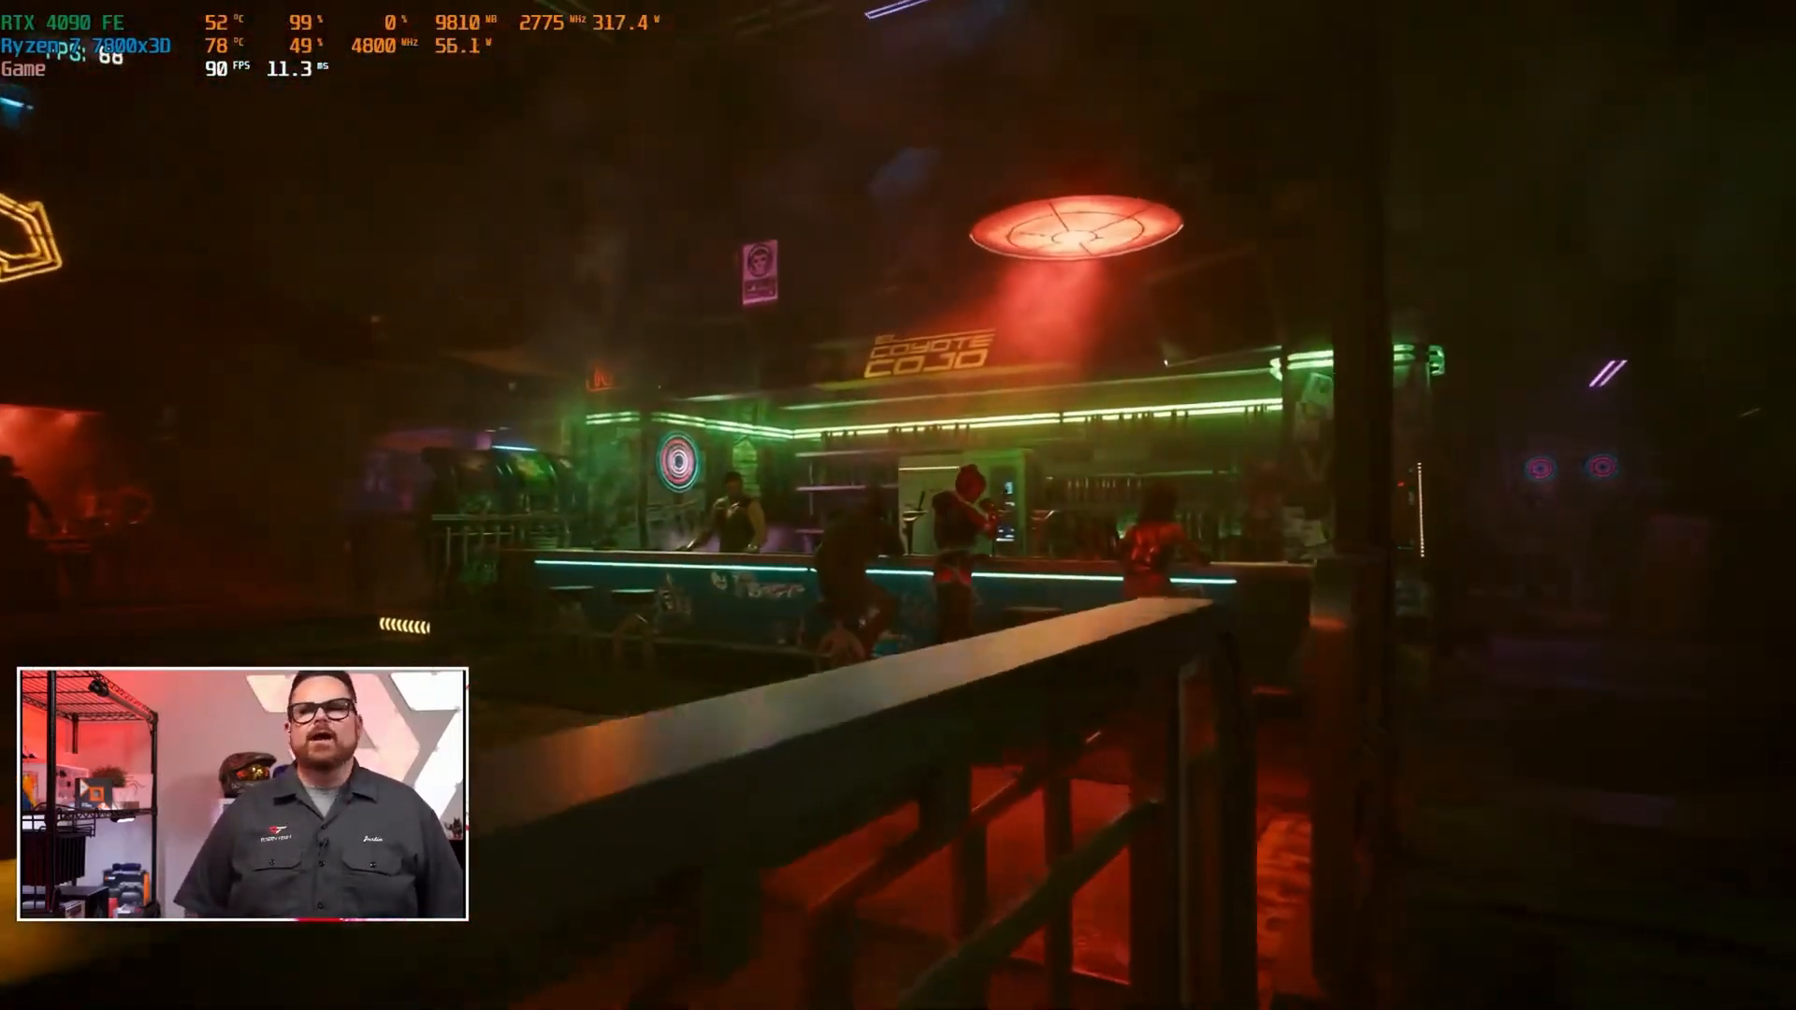
mouse_move(898, 505)
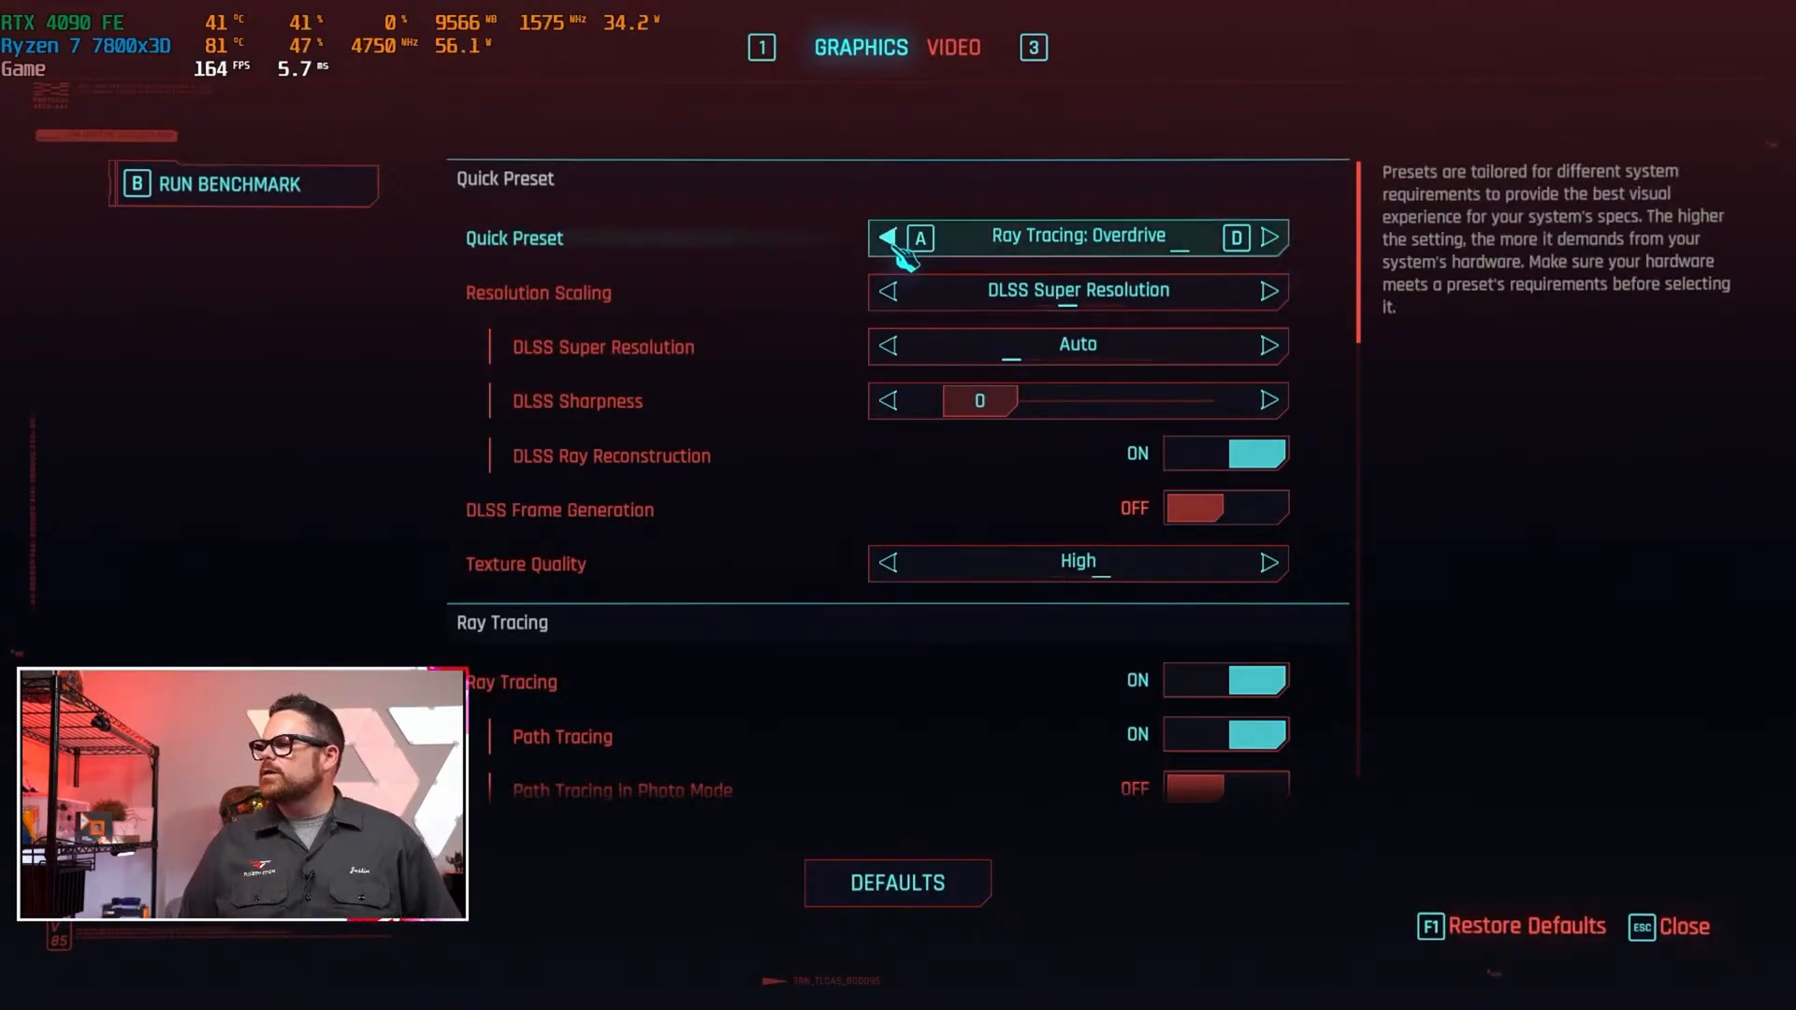
- Step the preset down from Overdrive, switch resolution scaling to NVIDIA DLAA, and apply
left_click(890, 290)
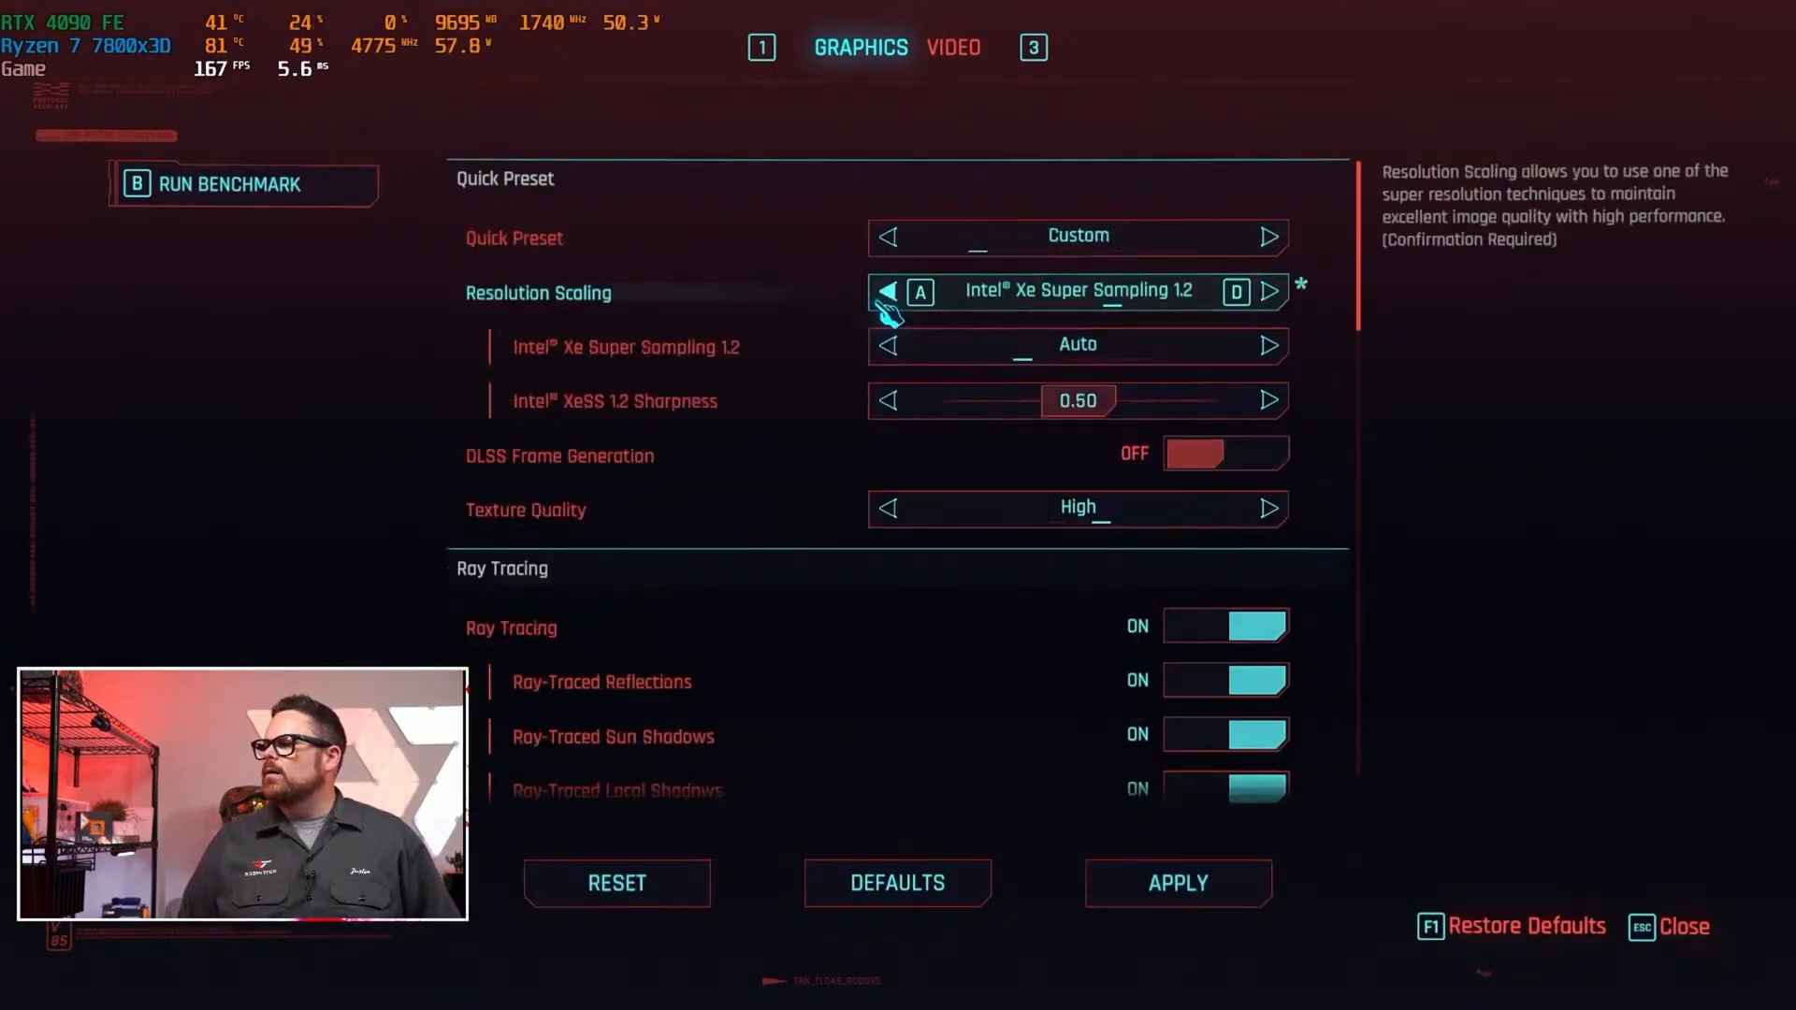
left_click(1270, 291)
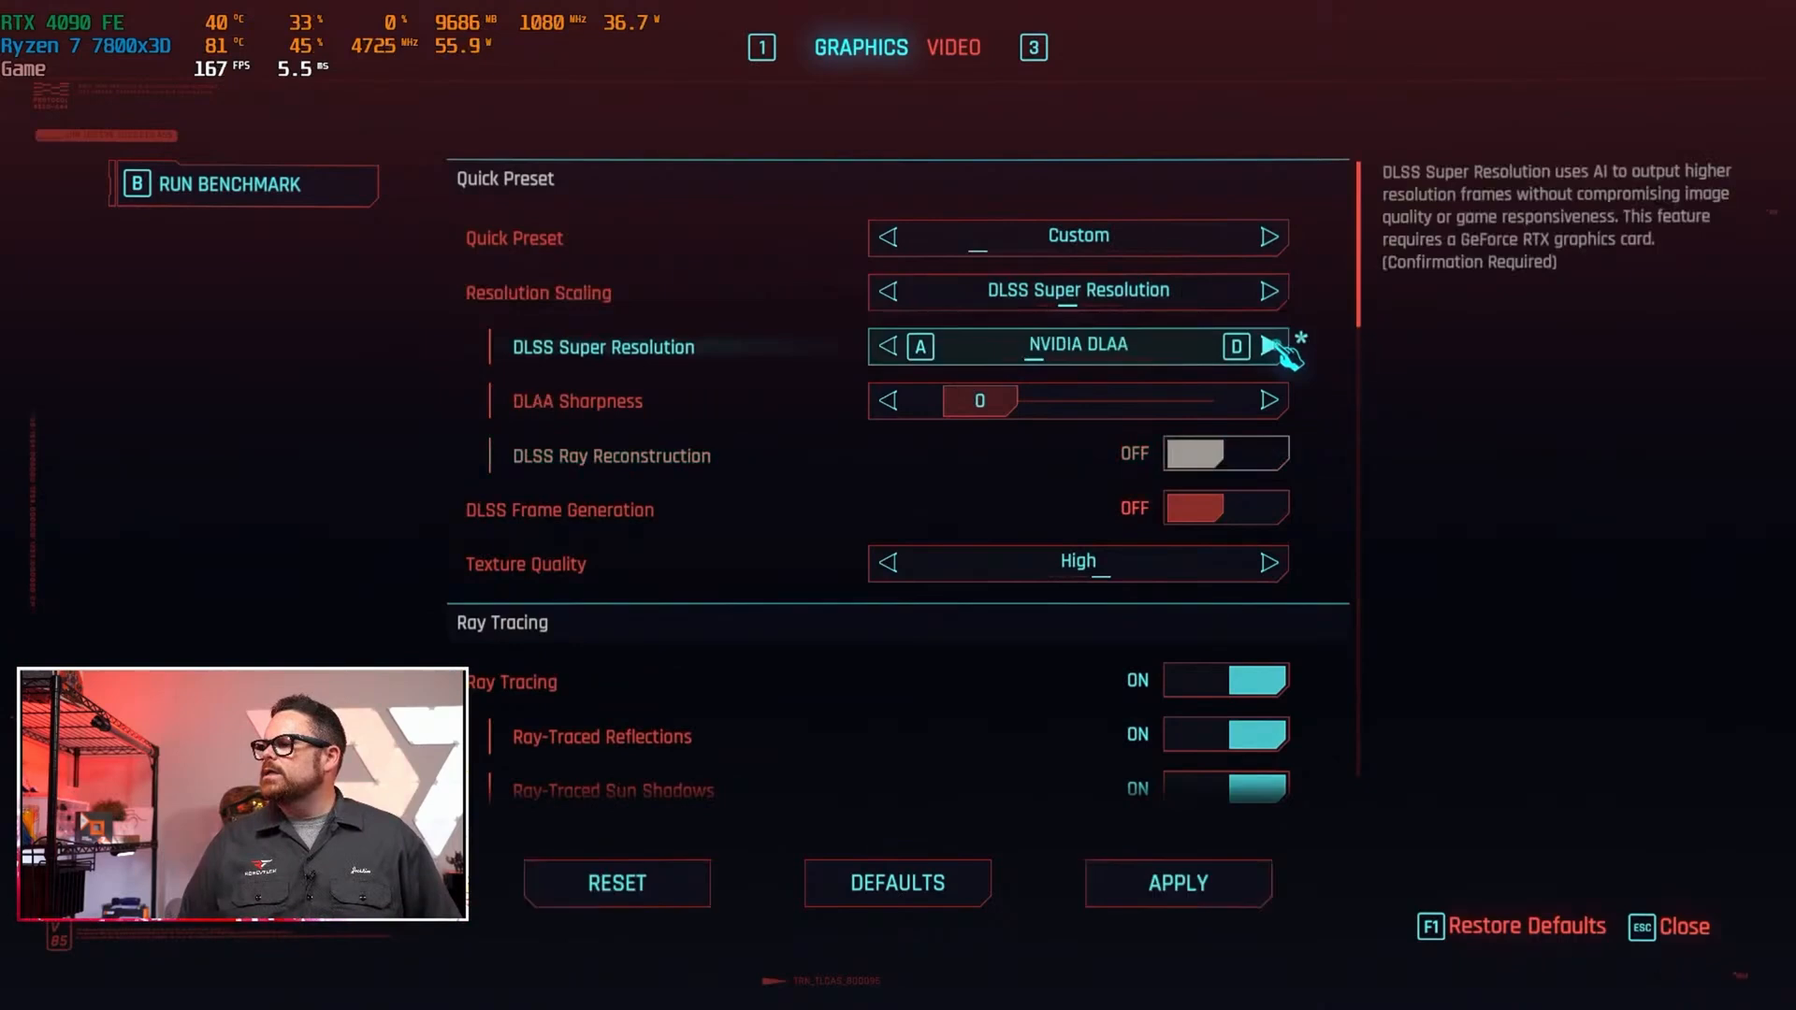
mouse_move(1089, 352)
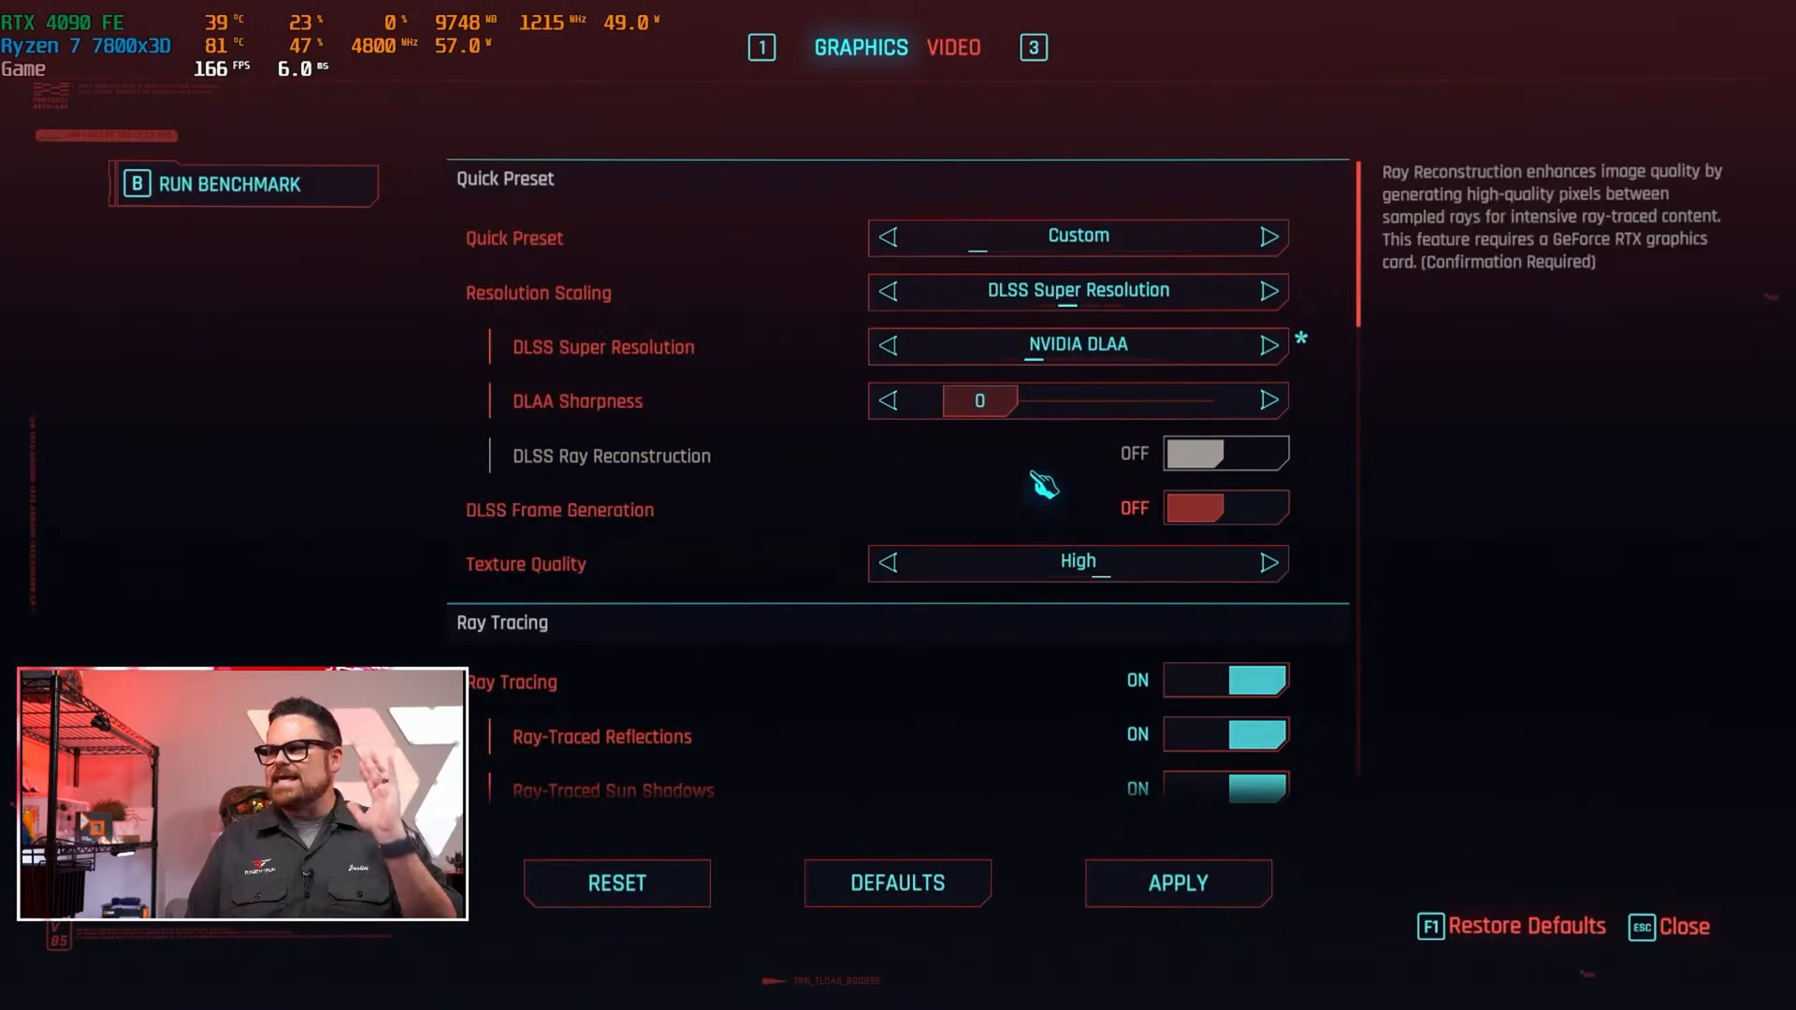
mouse_move(1091, 483)
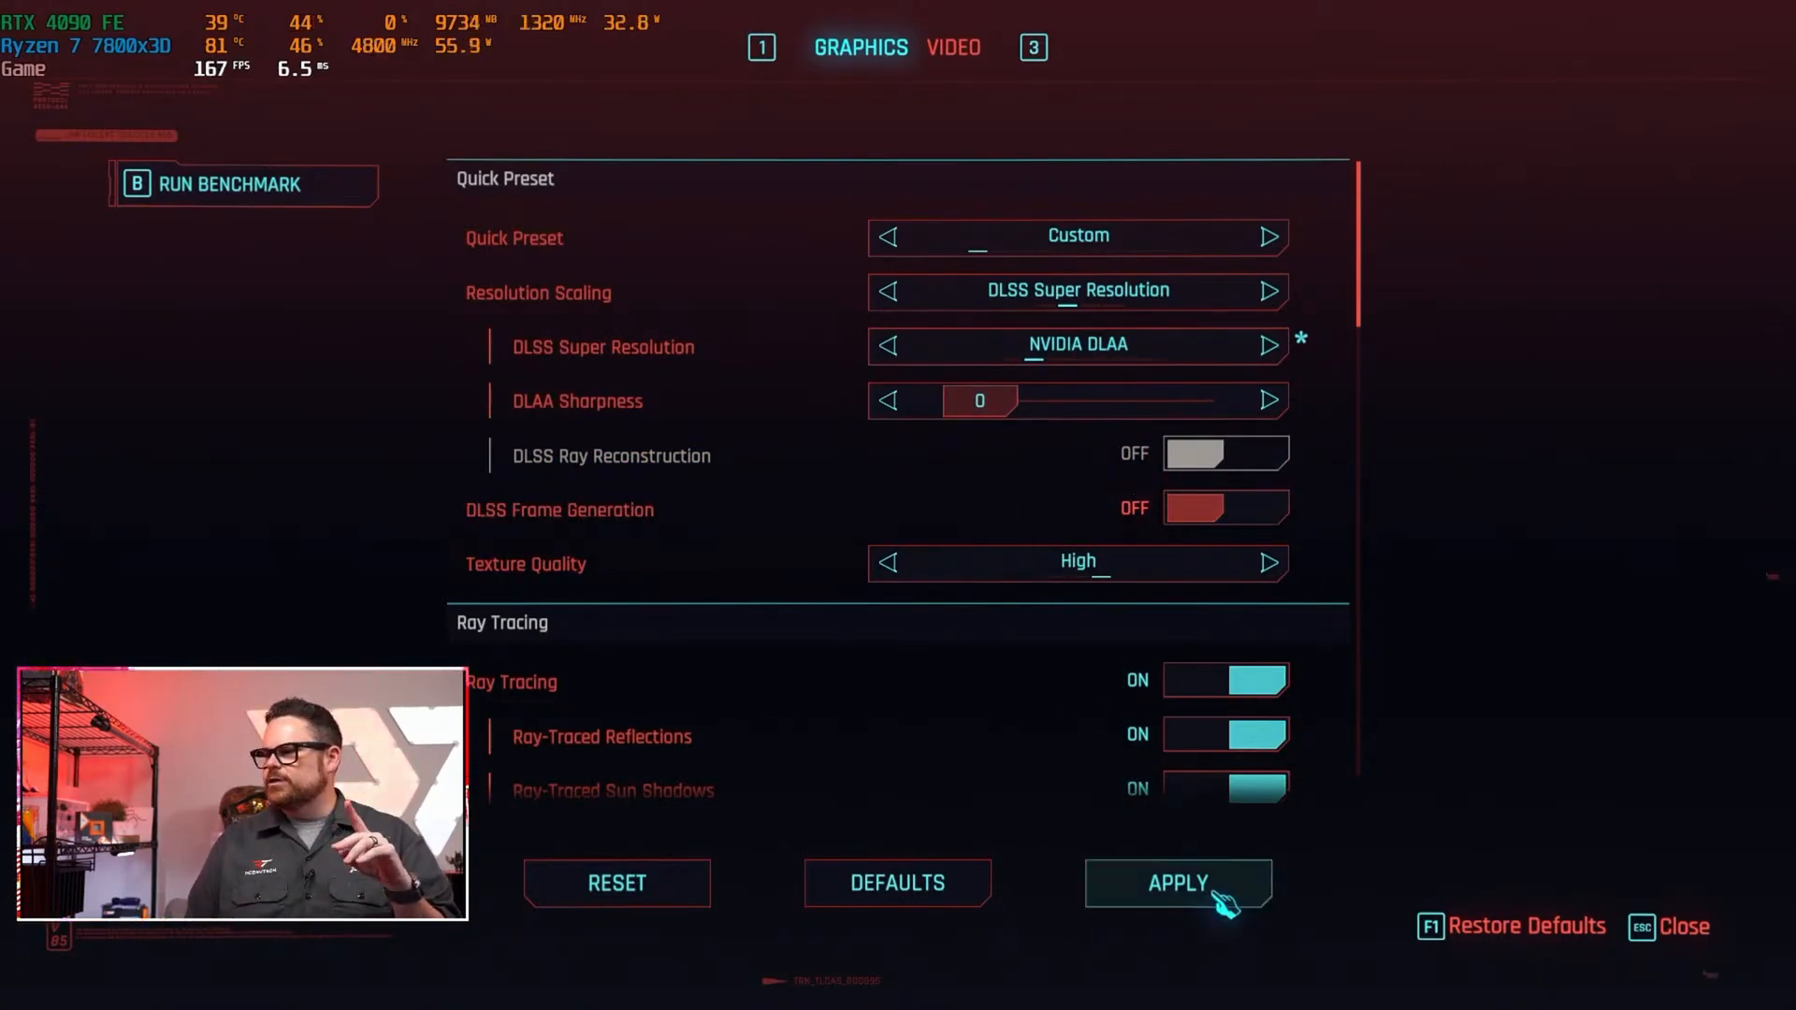
left_click(1178, 883)
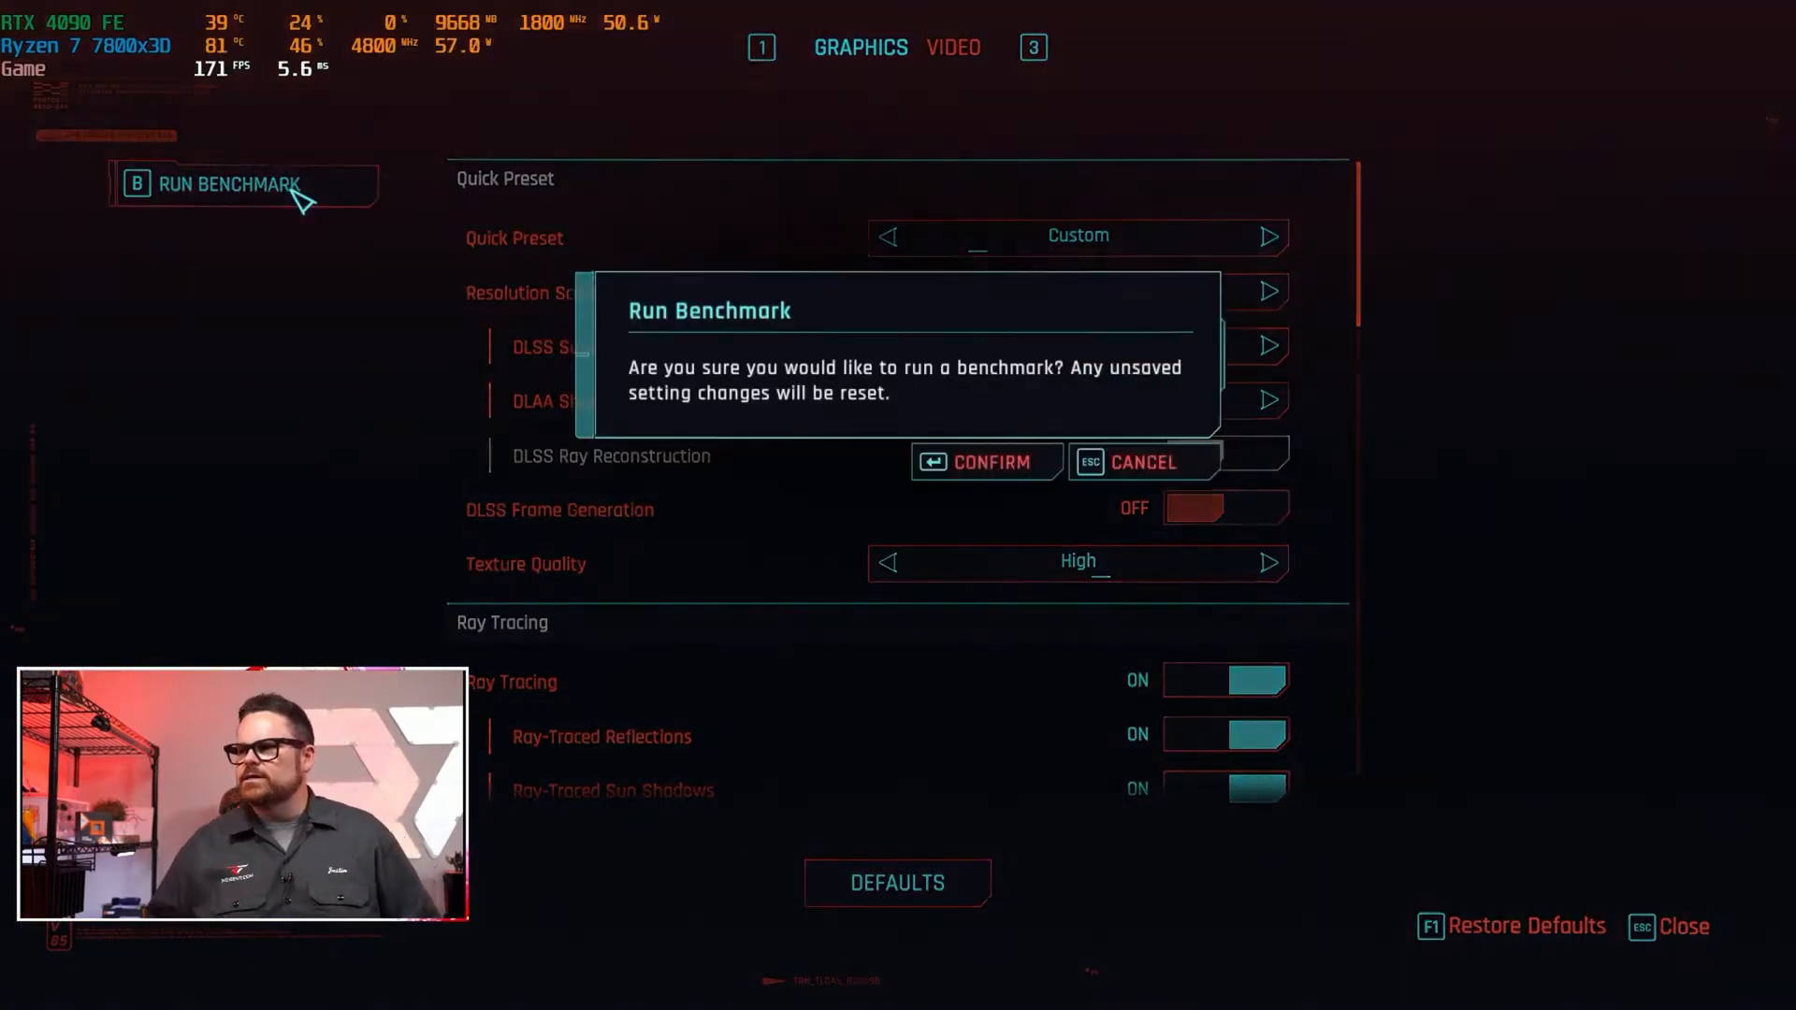
- Confirm the Run Benchmark dialog to start the custom DLAA ray-tracing benchmark
left_click(985, 462)
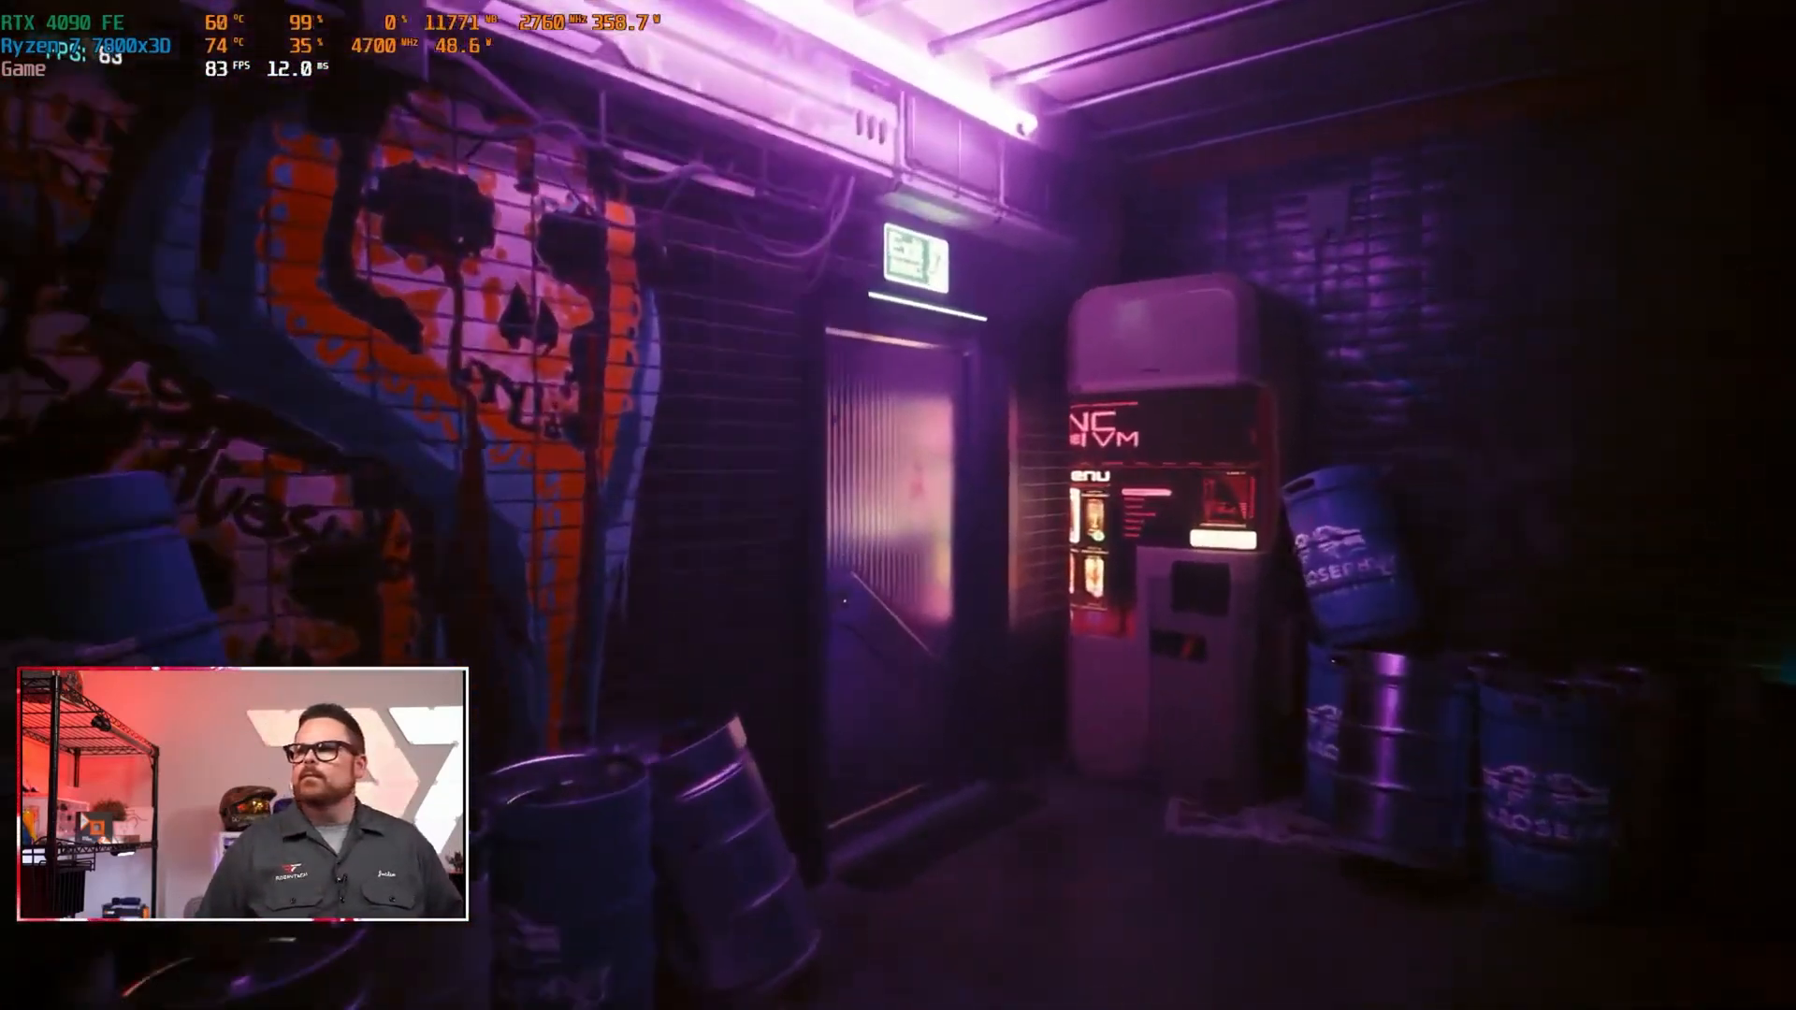
mouse_move(898, 505)
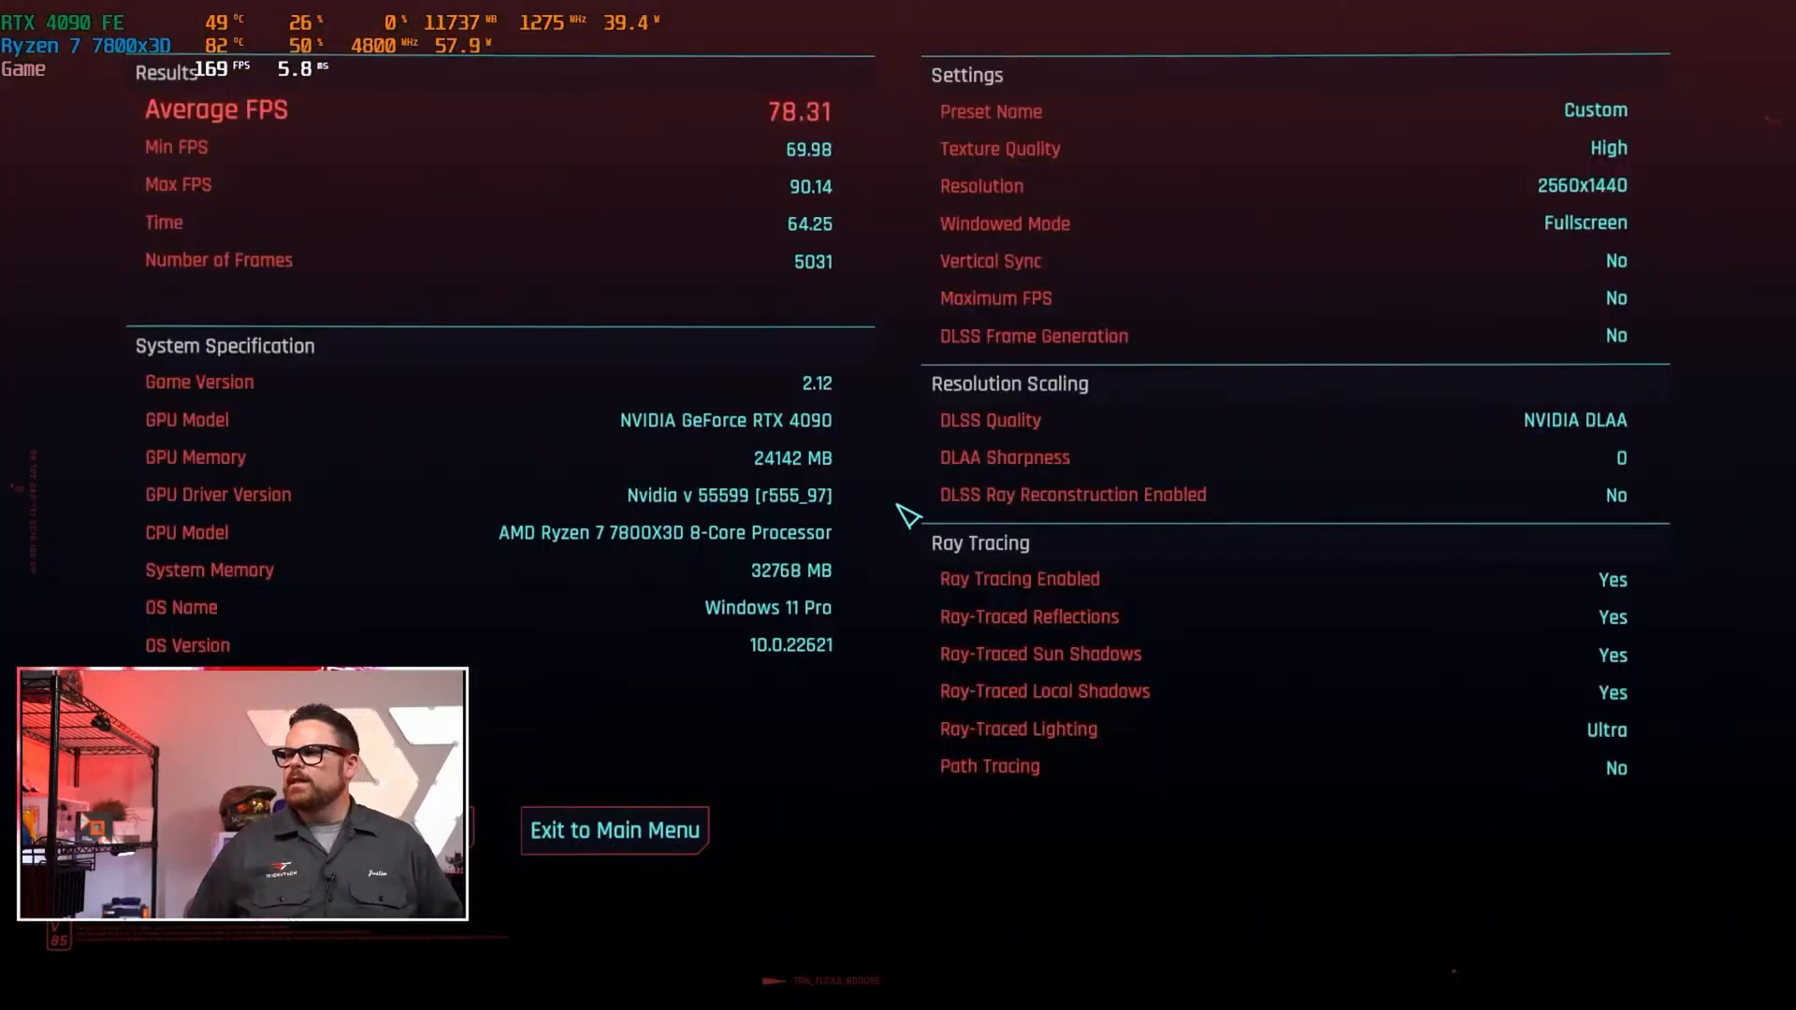
mouse_move(830, 141)
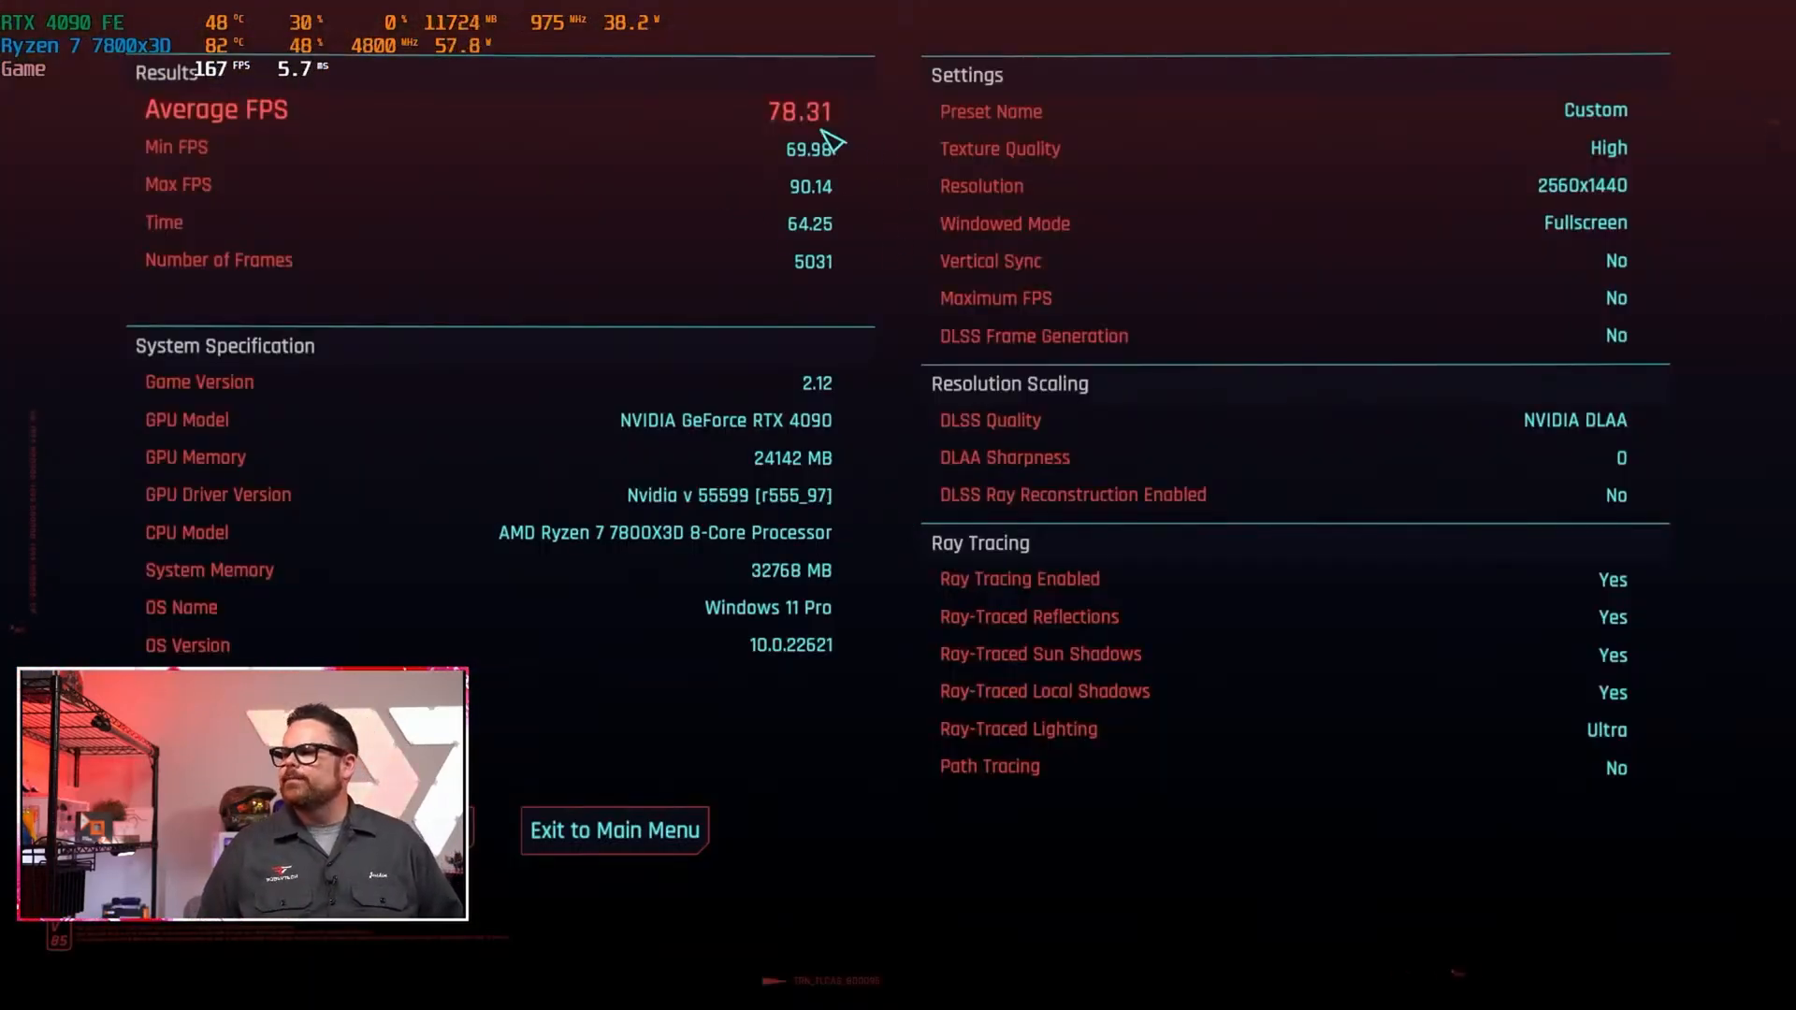